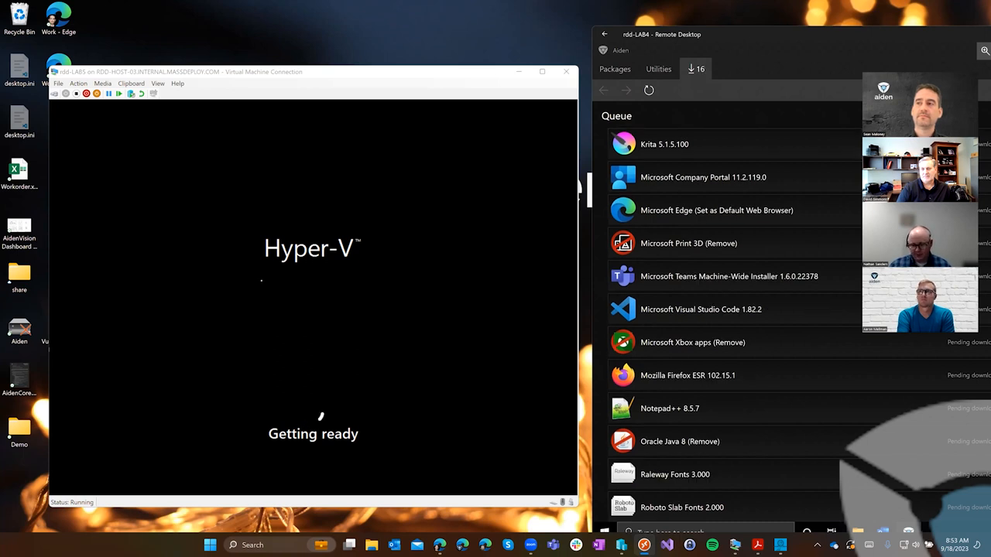
click(649, 90)
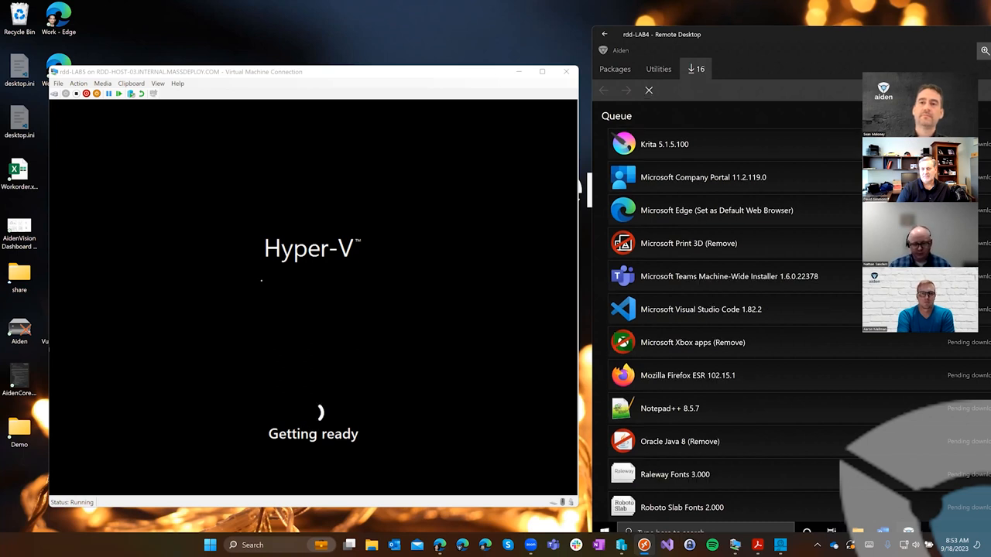